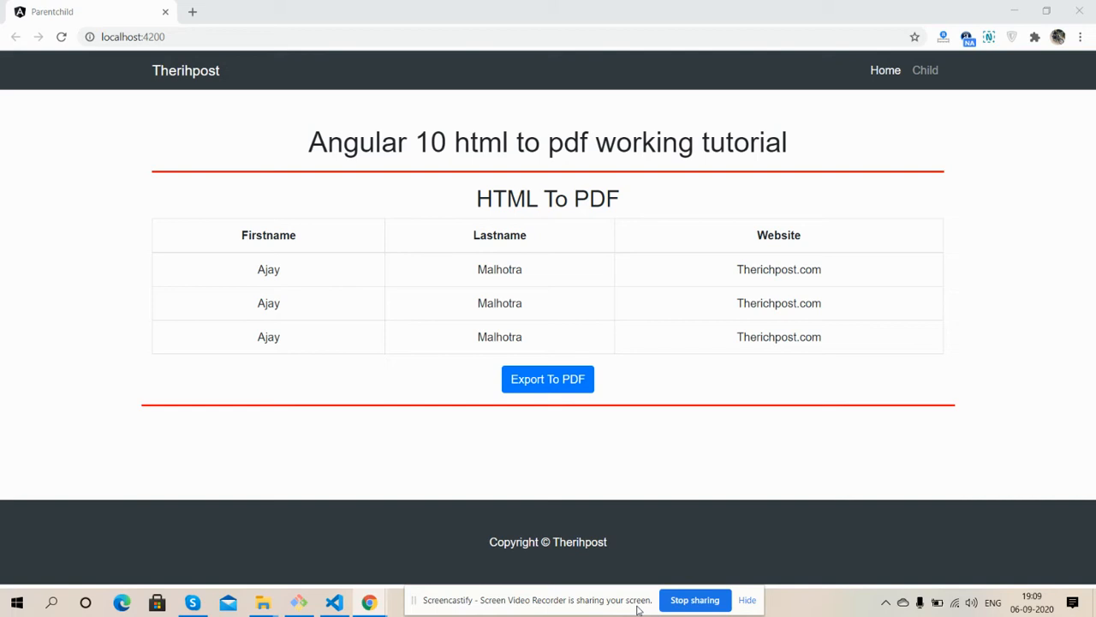
mouse_move(608, 514)
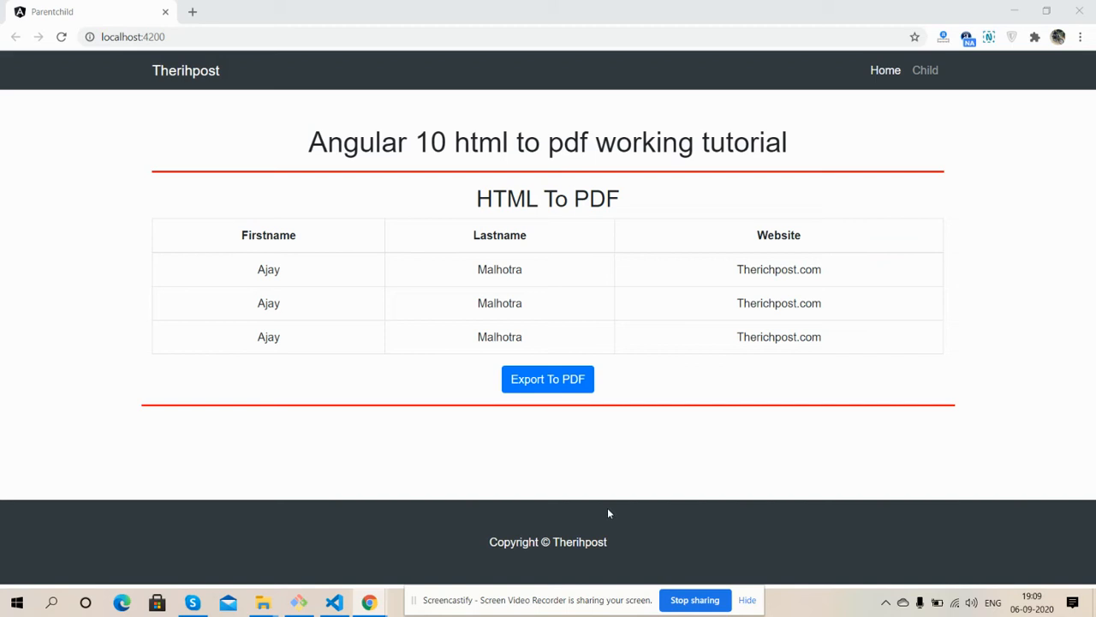
mouse_move(459, 285)
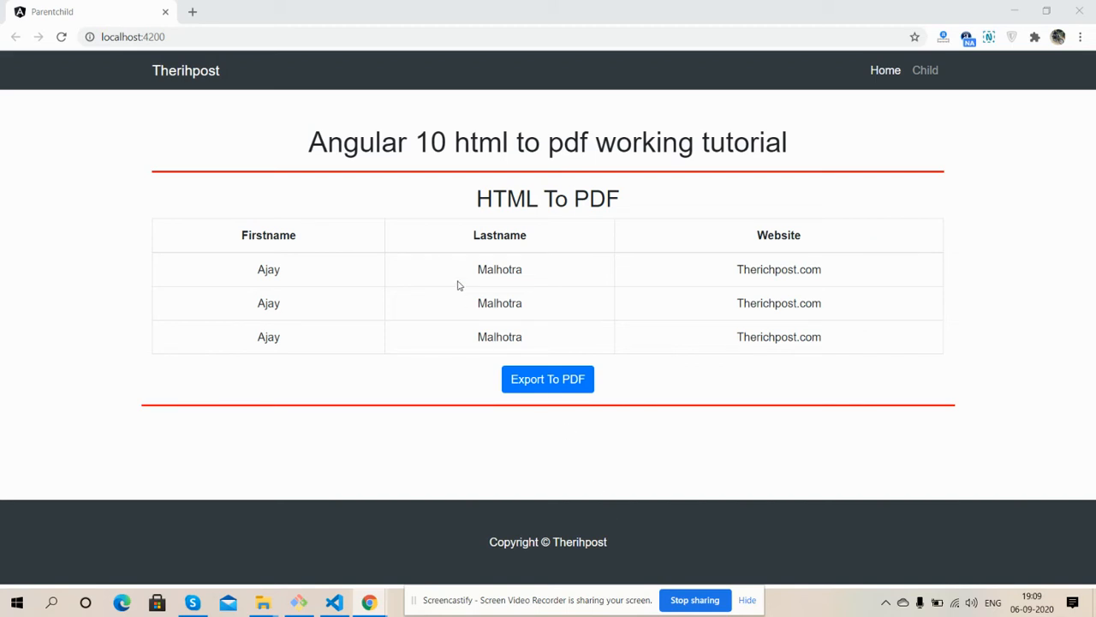
mouse_move(316, 257)
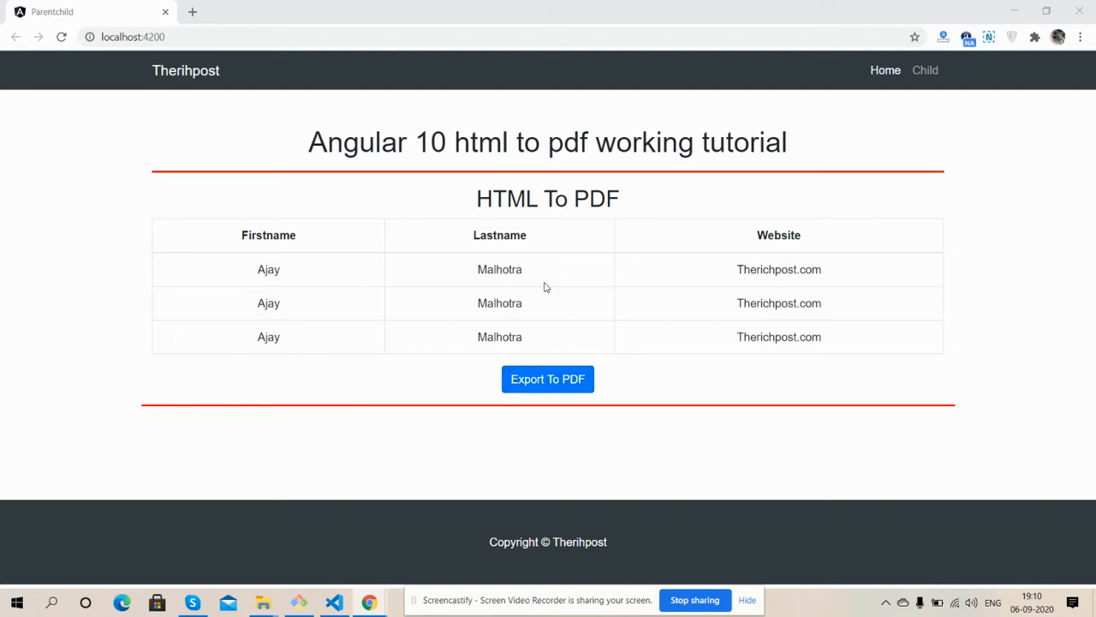
mouse_move(541, 271)
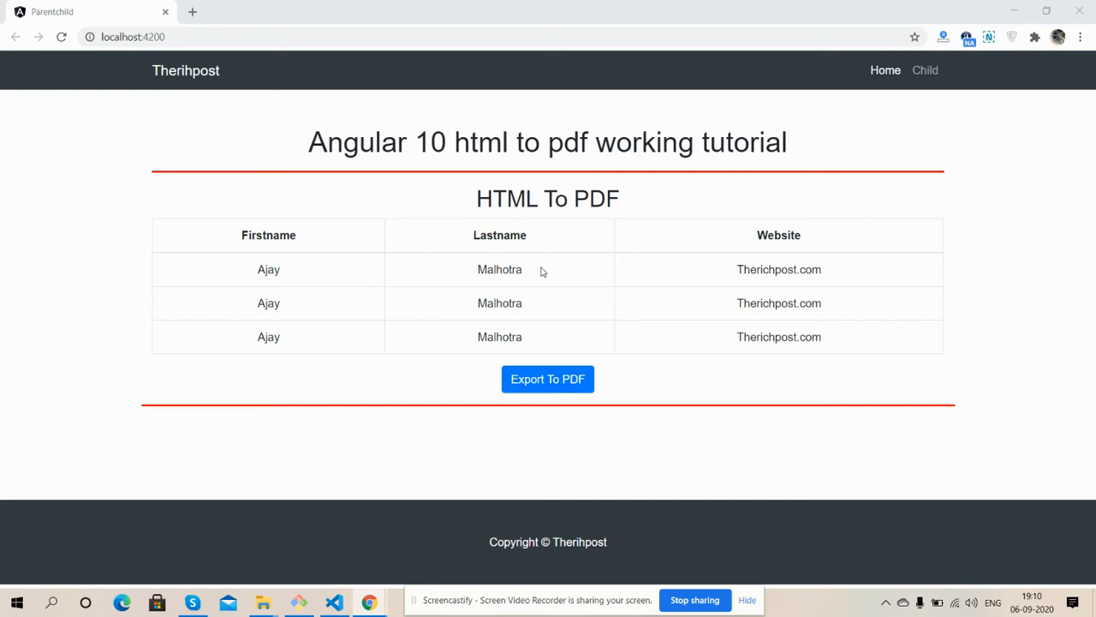
- Export the demo table to a PDF via Export To PDF, then return to the Angular page
left_click(548, 379)
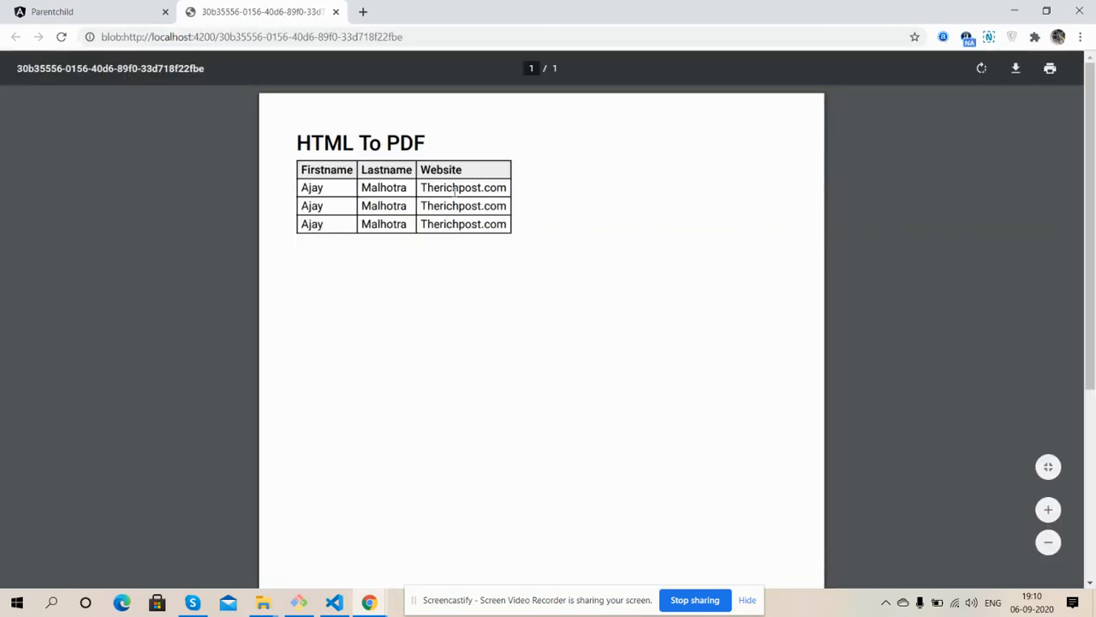
left_click(86, 10)
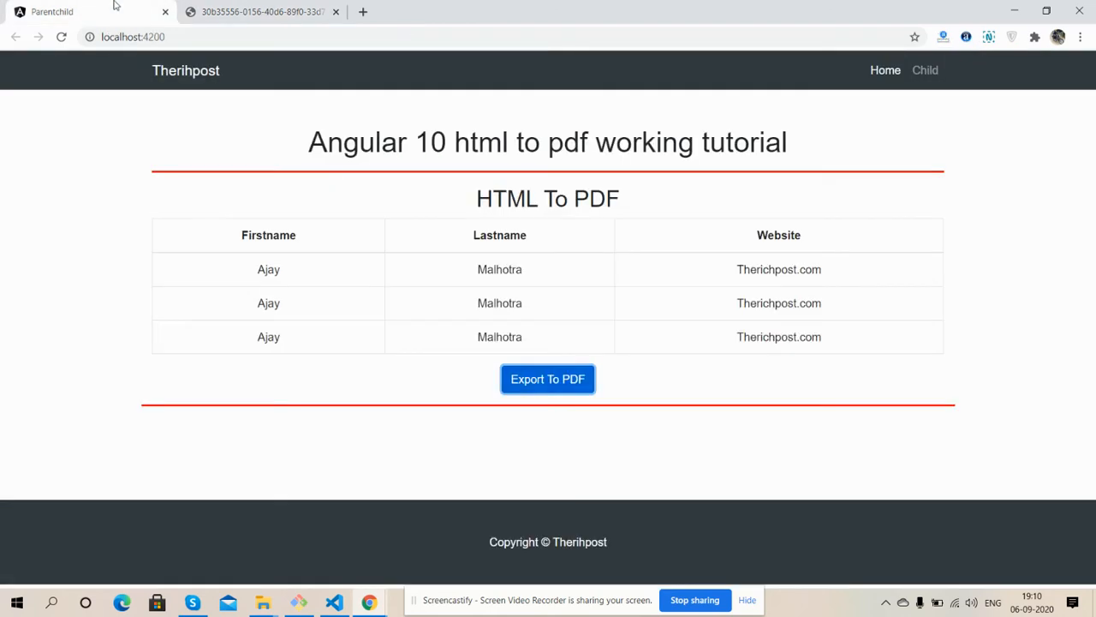
- Reopen the exported PDF showing the HTML To PDF heading and bordered table
left_click(549, 378)
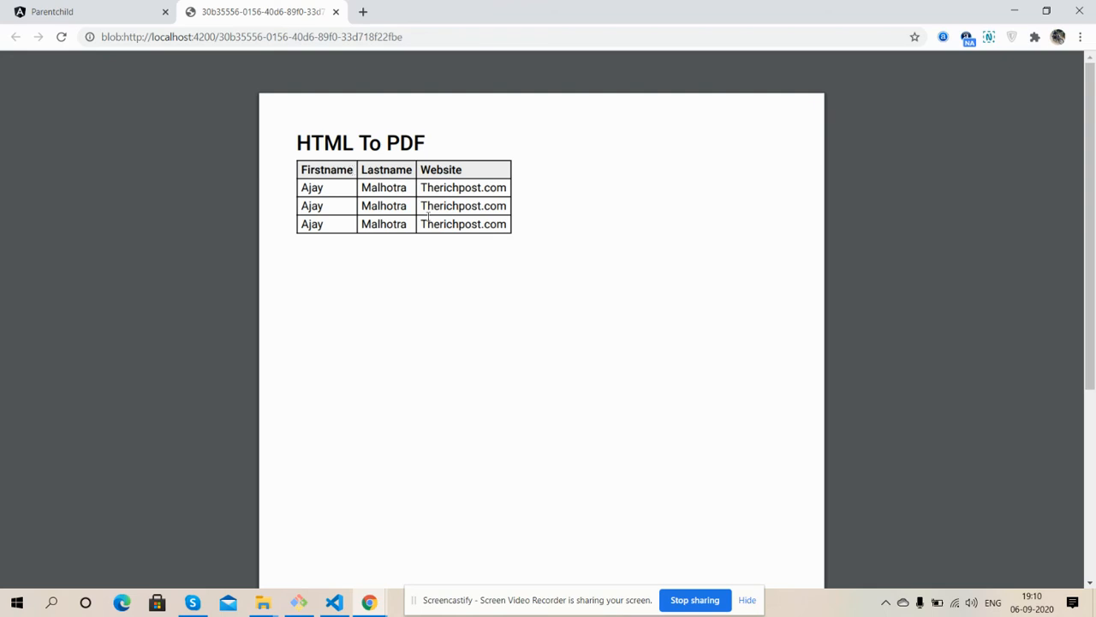
mouse_move(678, 579)
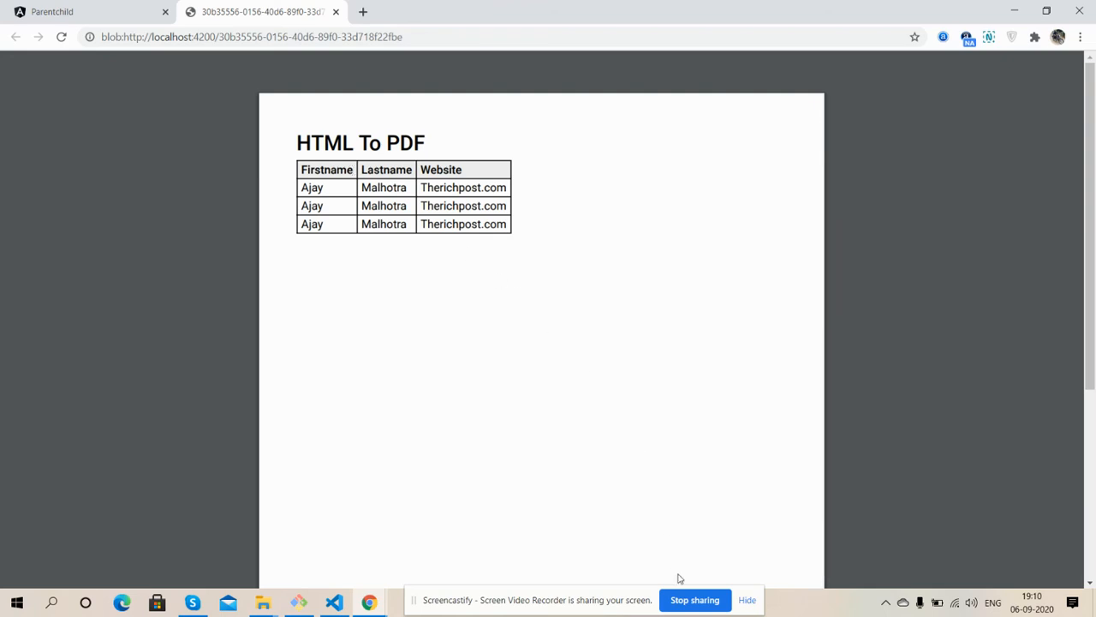